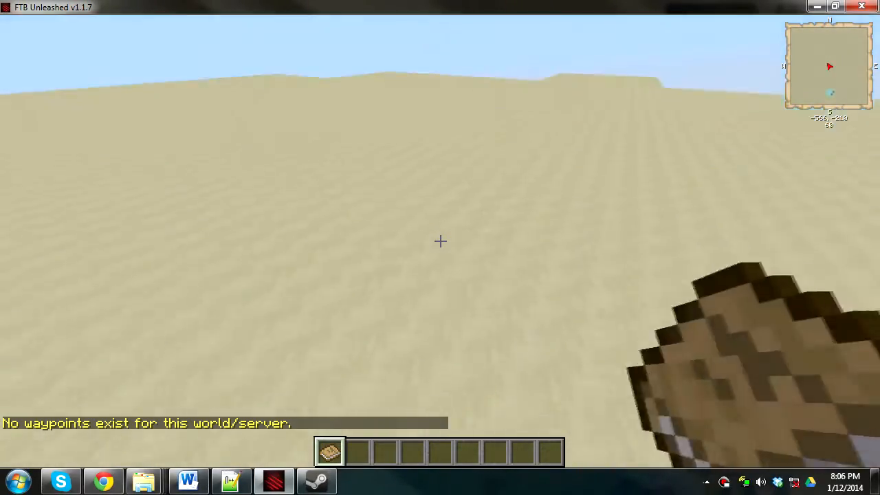
# Browse the creative inventory to the ComputerCraft tab to collect computers, turtles, disk drive and floppy
pyautogui.press('e')
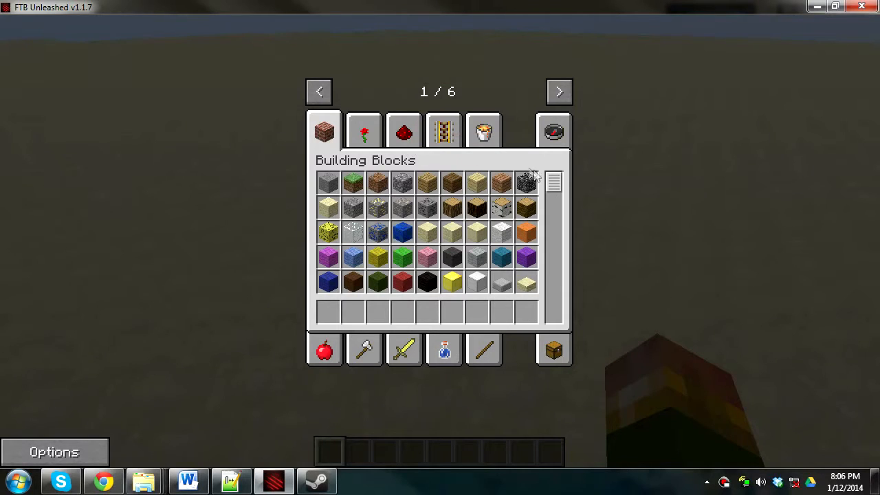
pyautogui.click(559, 91)
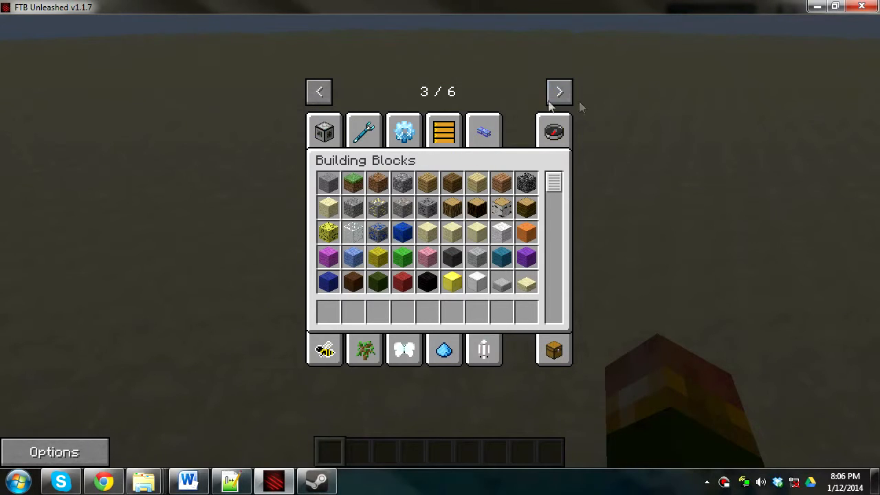
pyautogui.click(559, 92)
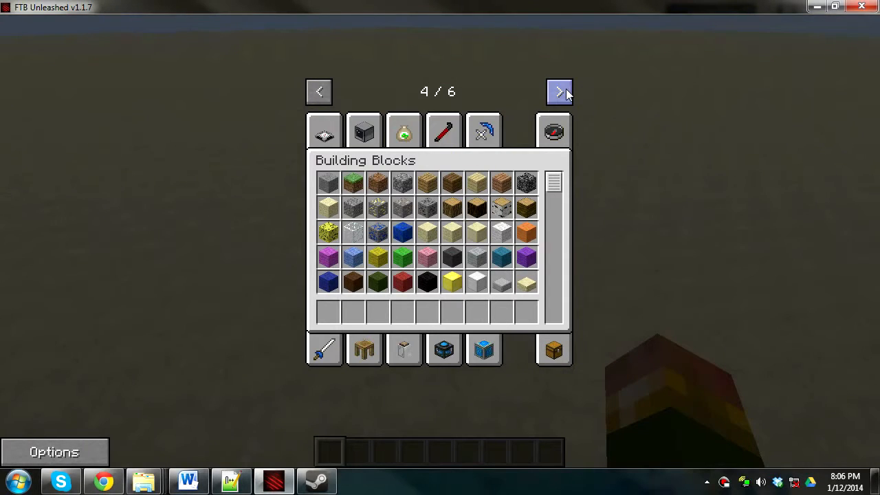
pyautogui.click(364, 130)
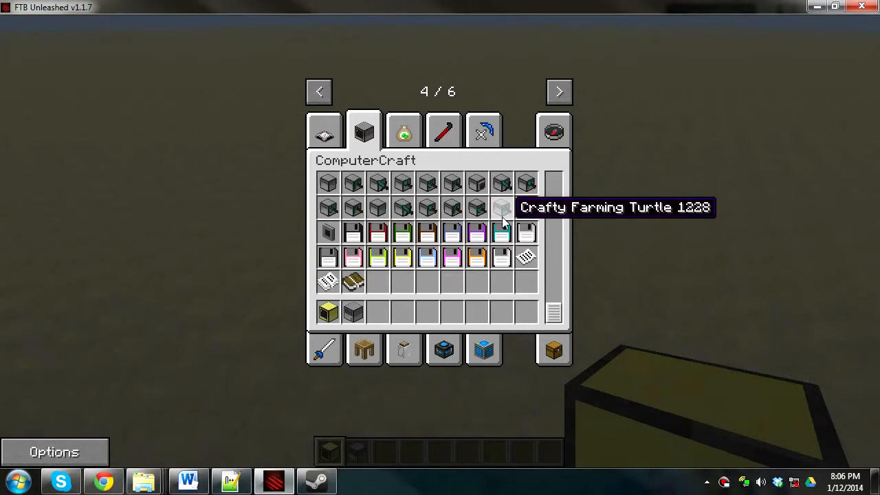
pyautogui.scroll(-3)
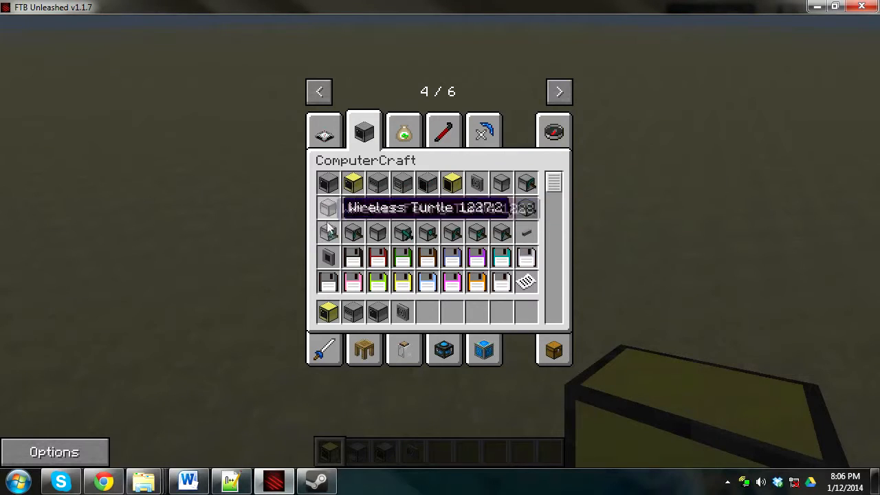
pyautogui.moveTo(525, 184)
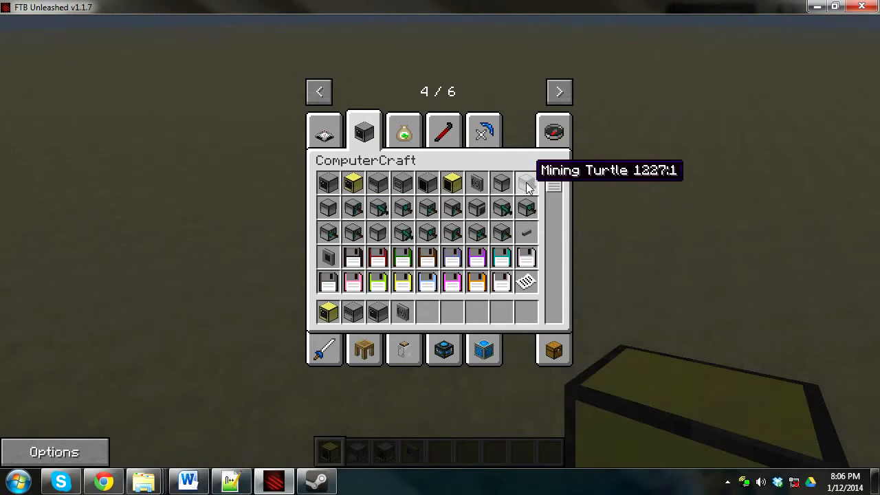
pyautogui.moveTo(354, 208)
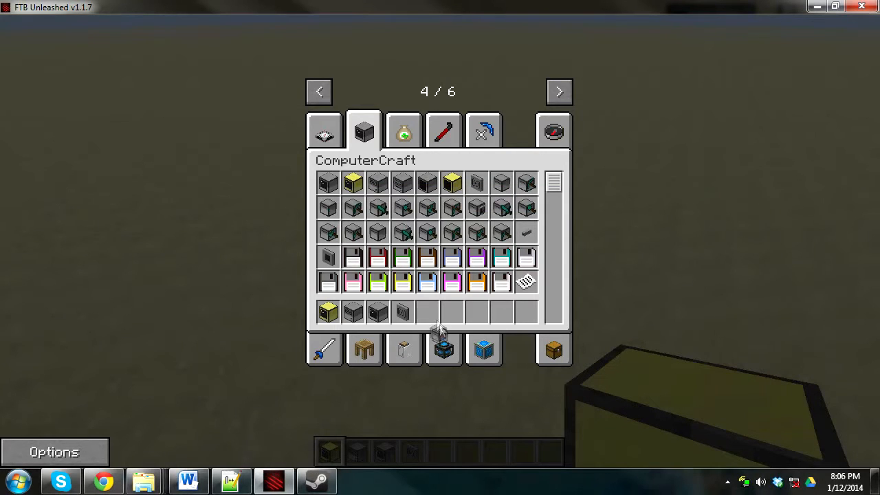
pyautogui.moveTo(353, 258)
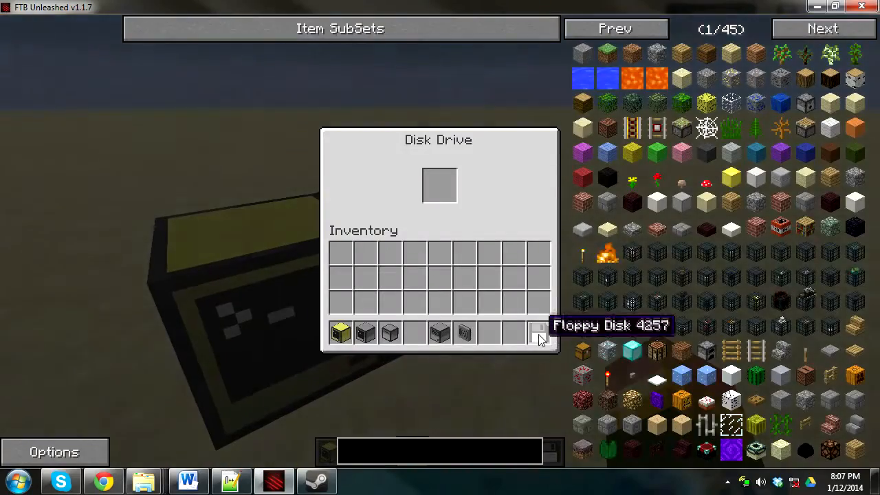
# Create and save a file named bla on the floppy via 'edit disk/bla'
pyautogui.press('Escape')
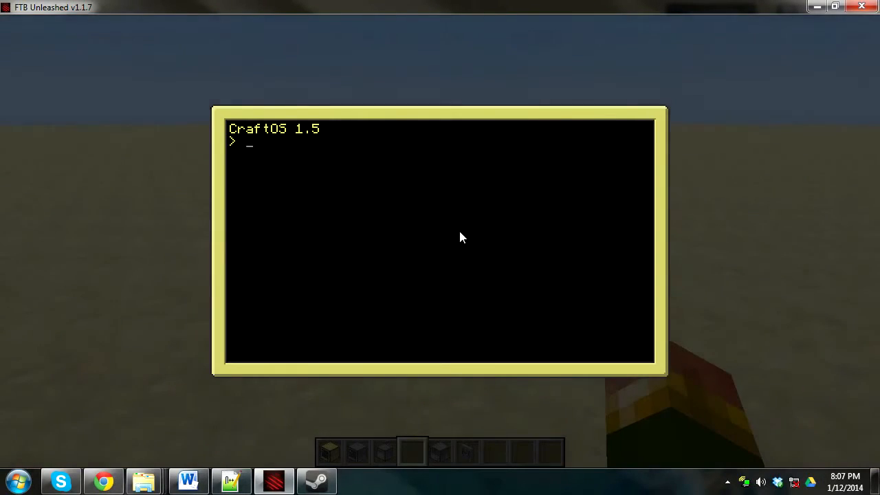
pyautogui.write('edit di')
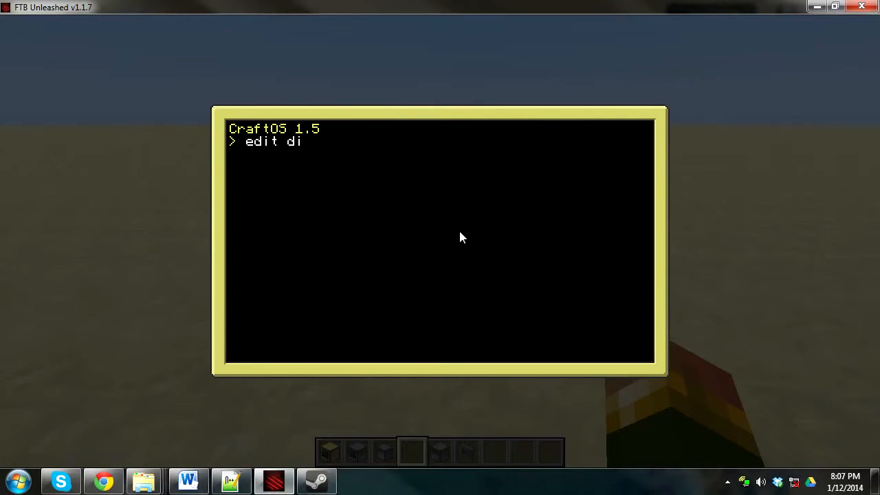
pyautogui.write('sk/')
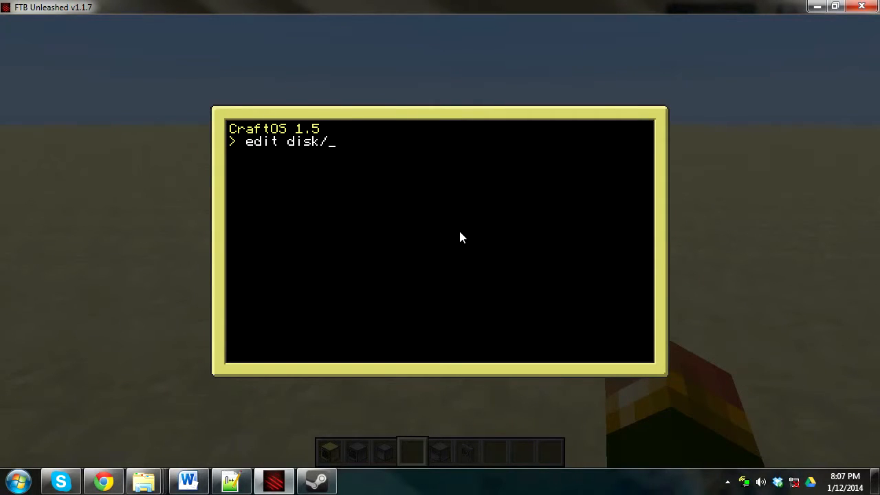
pyautogui.write('bla')
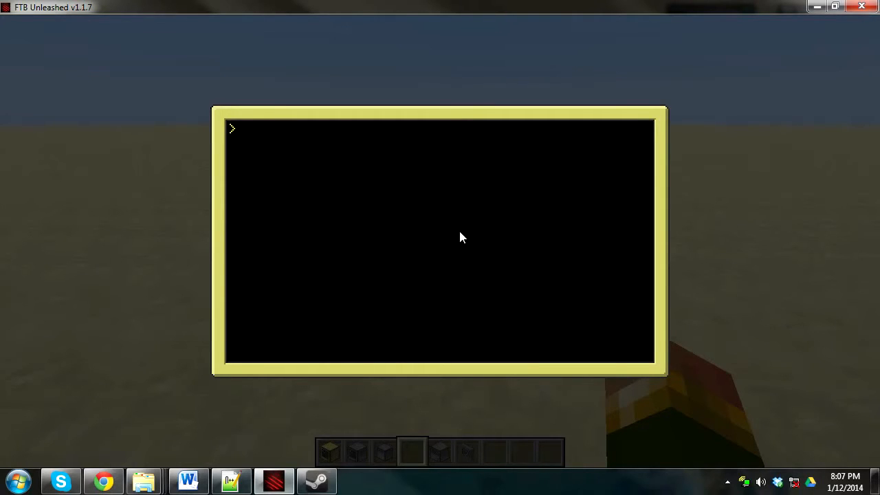
# List the disk contents with 'ls disk', then pause the game
pyautogui.write('ls disk')
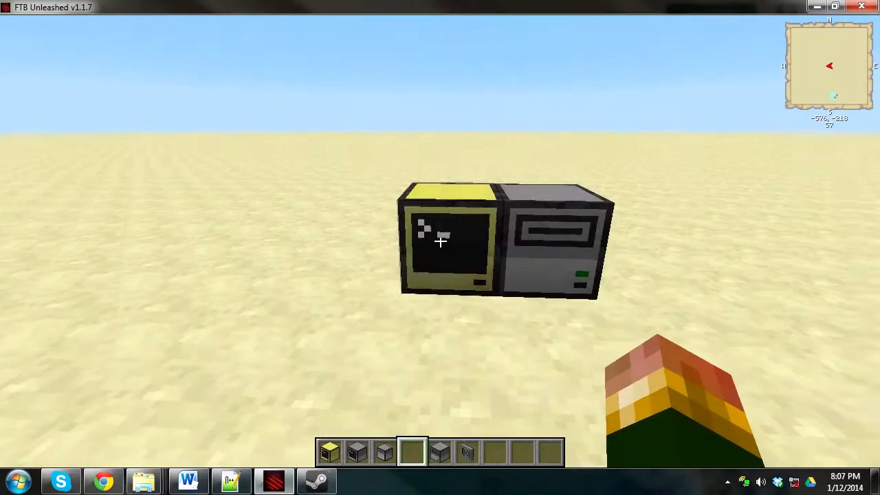
pyautogui.rightClick(441, 241)
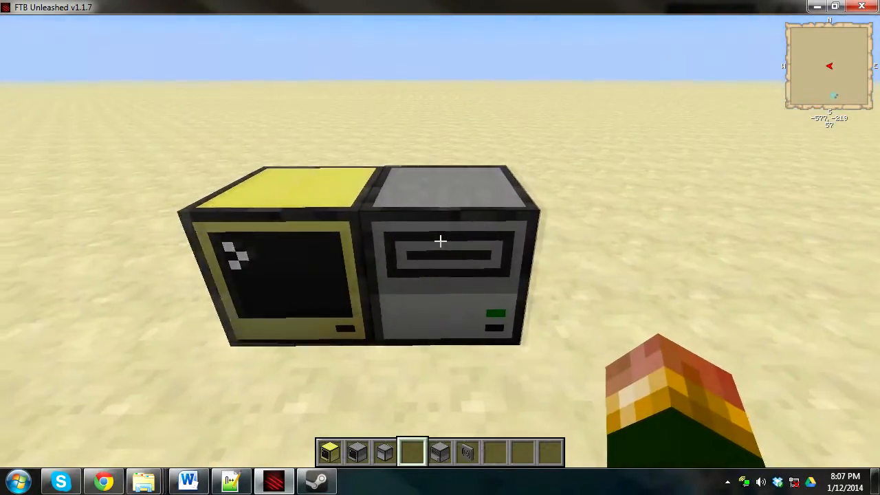
pyautogui.press('Escape')
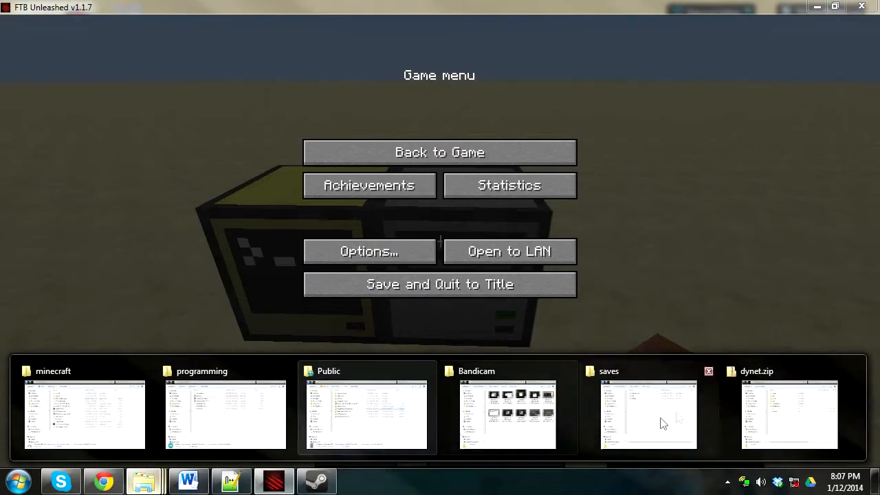
pyautogui.moveTo(665, 416)
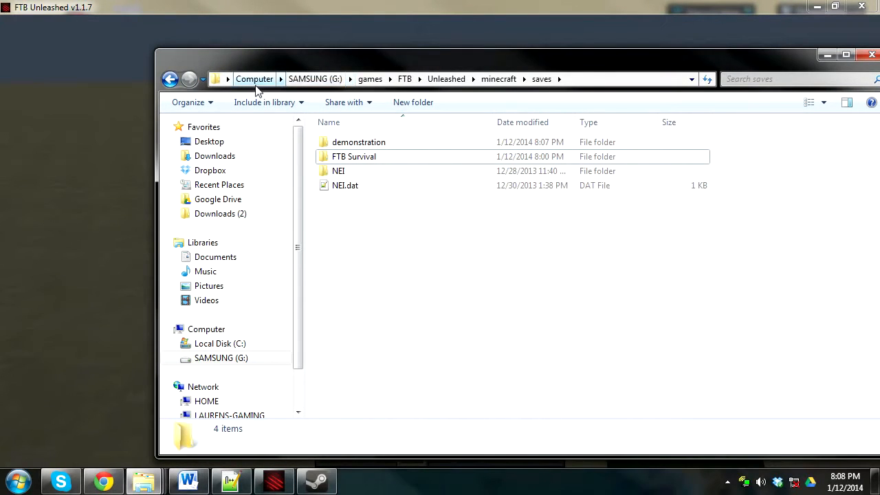
pyautogui.moveTo(370, 85)
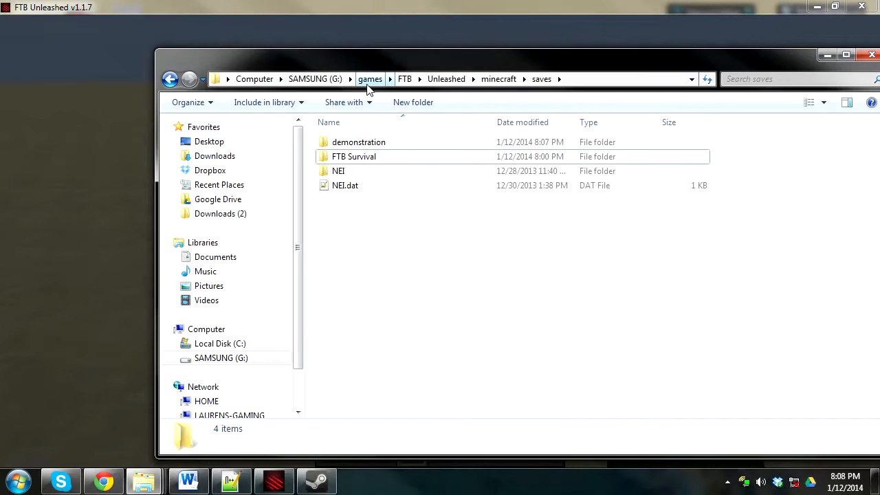
pyautogui.moveTo(499, 78)
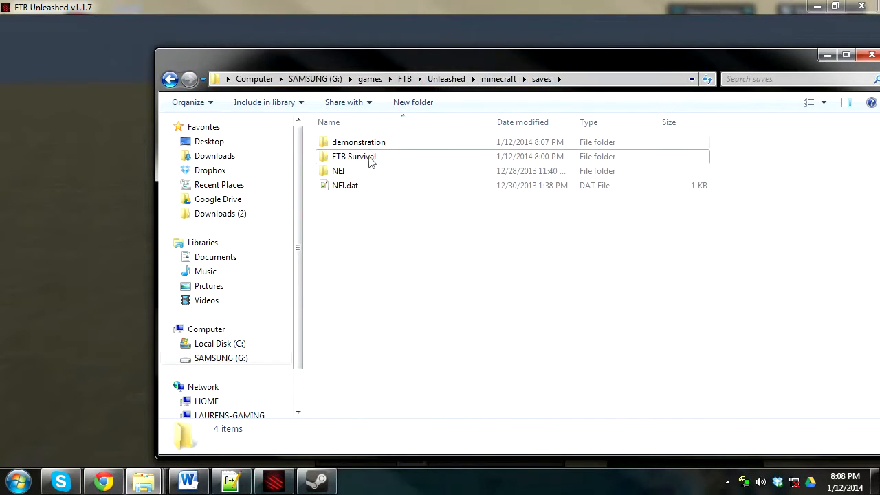
# Navigate into demonstration > computer > disk > 1 in Windows Explorer
pyautogui.doubleClick(359, 141)
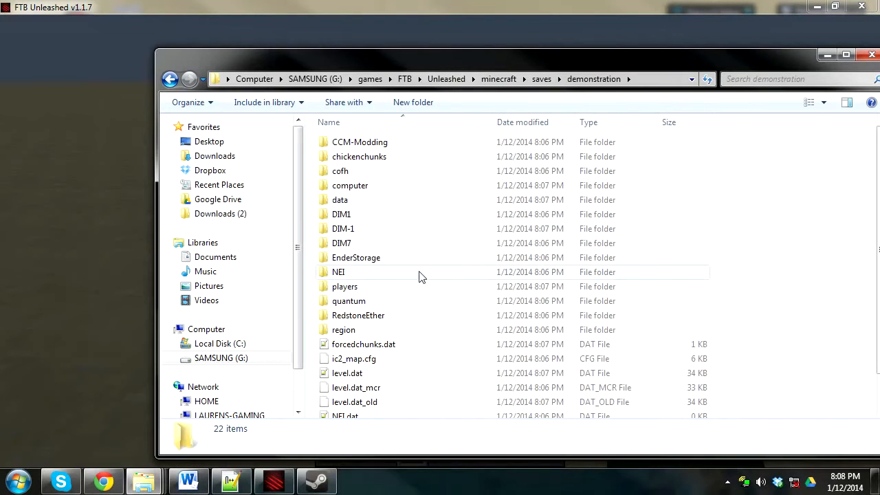
pyautogui.moveTo(404, 191)
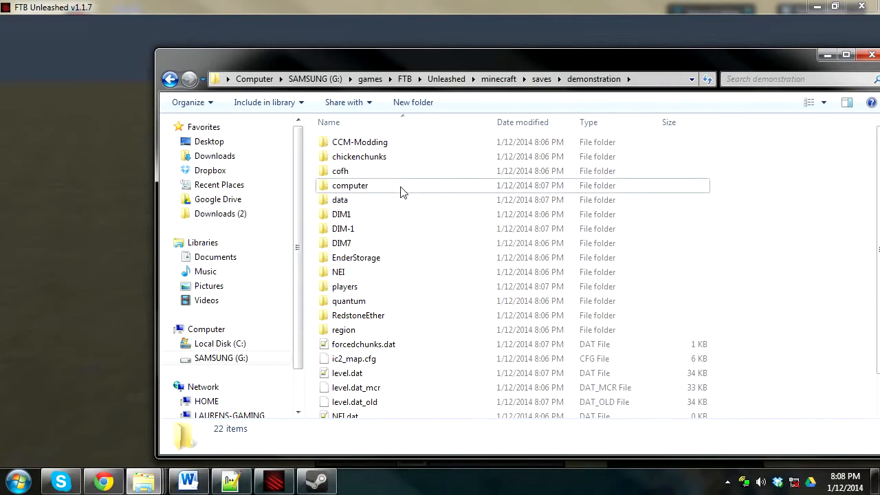
pyautogui.doubleClick(350, 185)
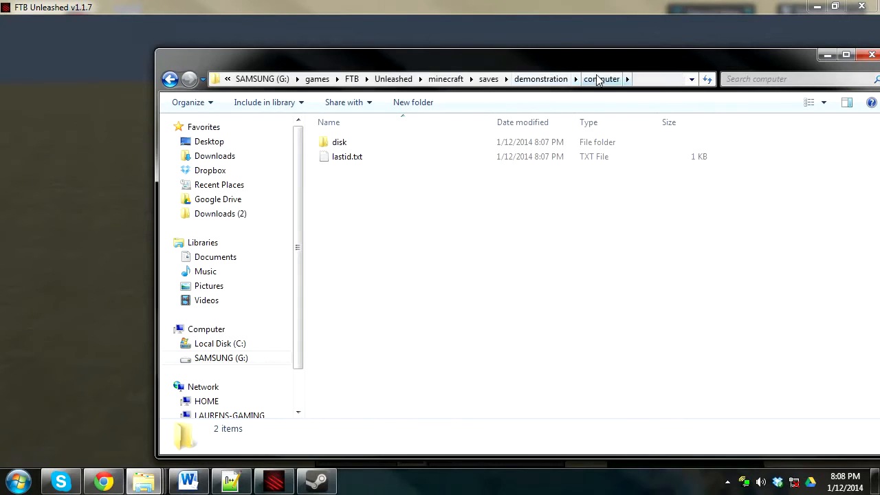
pyautogui.doubleClick(339, 141)
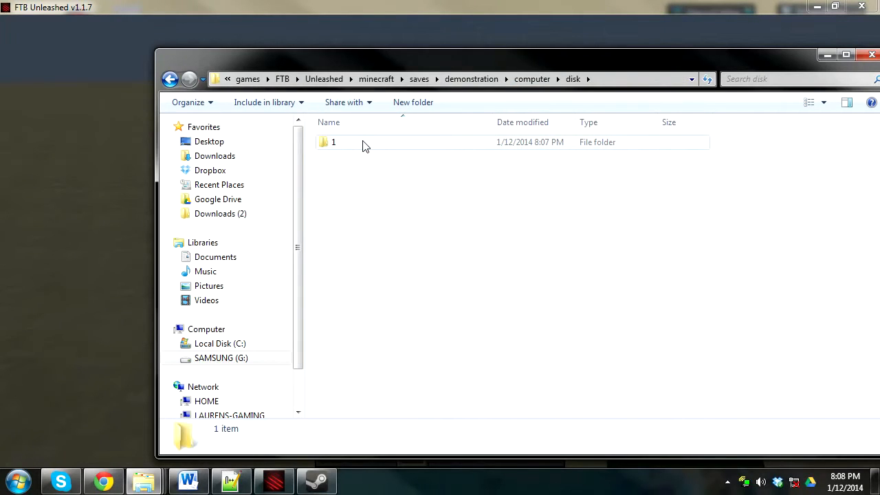
pyautogui.doubleClick(331, 141)
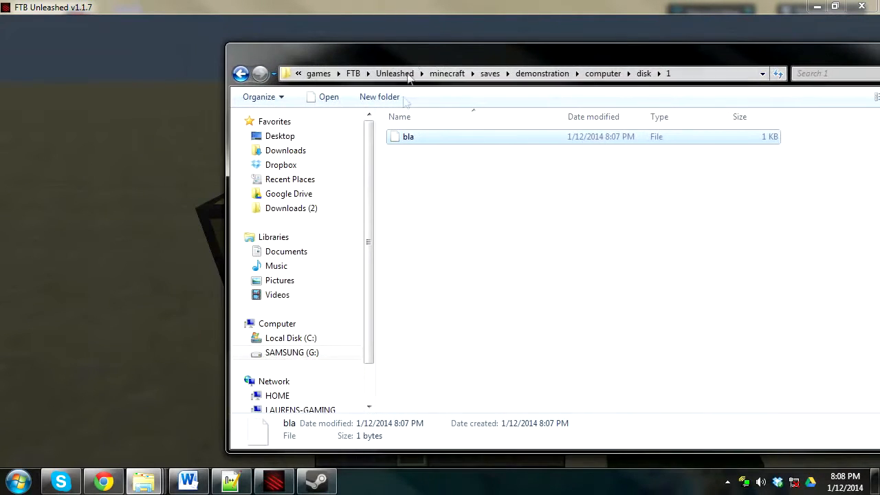
# Delete the bla file, confirming the move to the Recycle Bin
pyautogui.press('Delete')
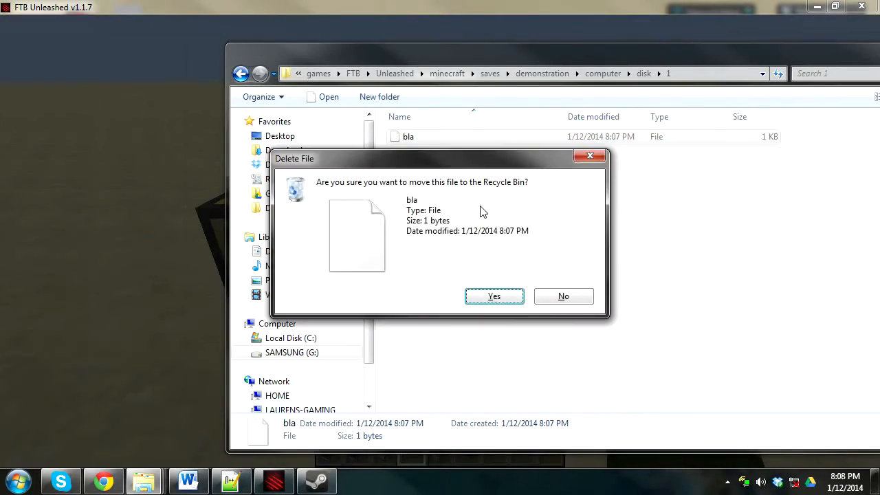
pyautogui.click(495, 295)
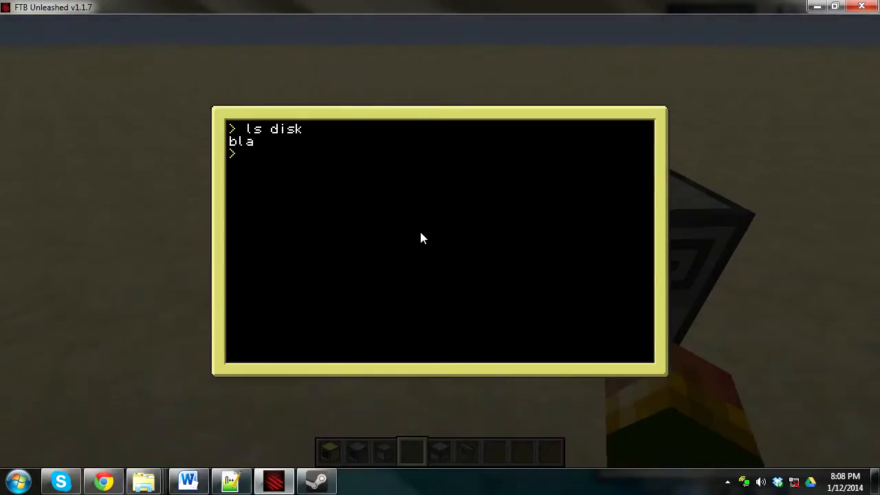
# Load the DyNet installer floppy into the disk drive and start the computer, which reports no modem found
pyautogui.press('Escape')
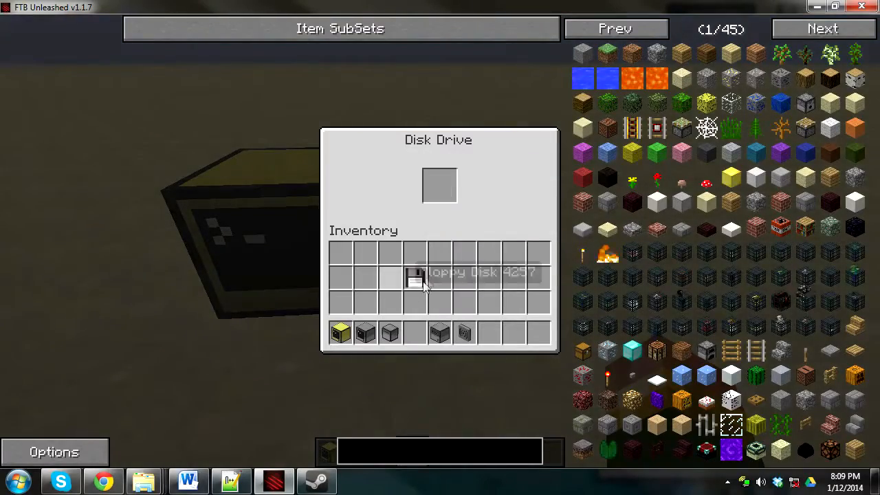
pyautogui.press('Escape')
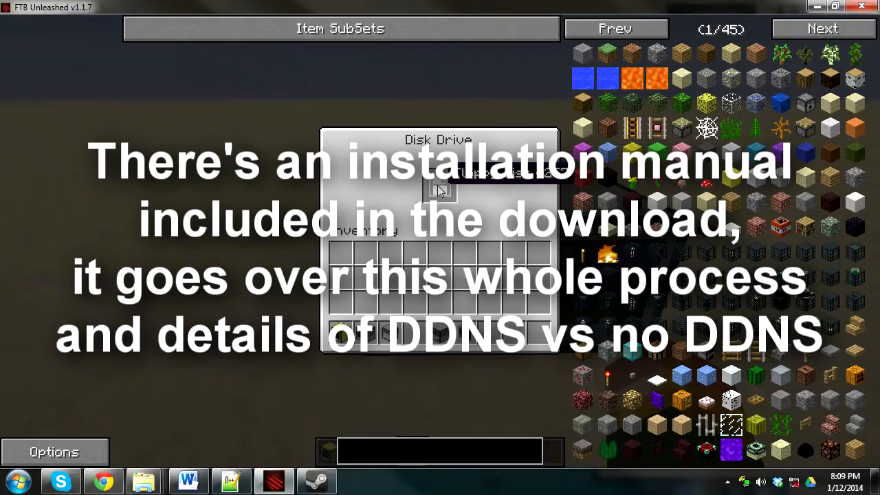
pyautogui.press('Escape')
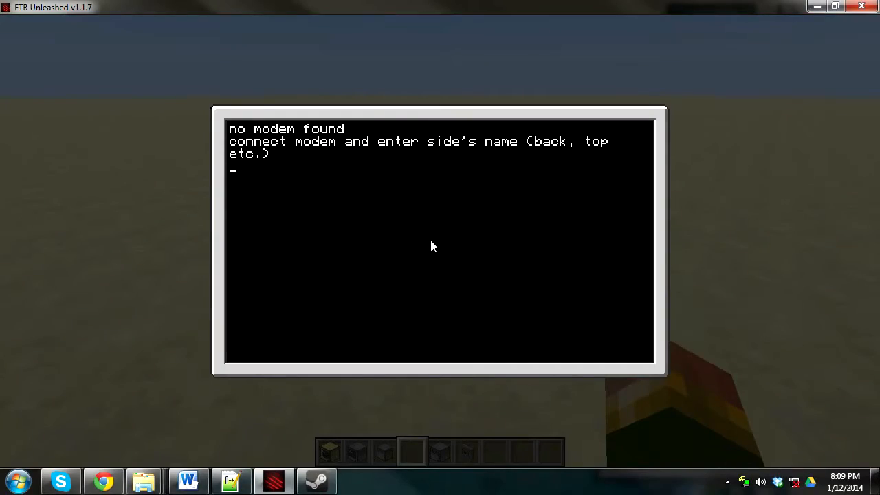
# Attach a modem and choose option 2, ddns server, in the DyNet installer
pyautogui.press('Escape')
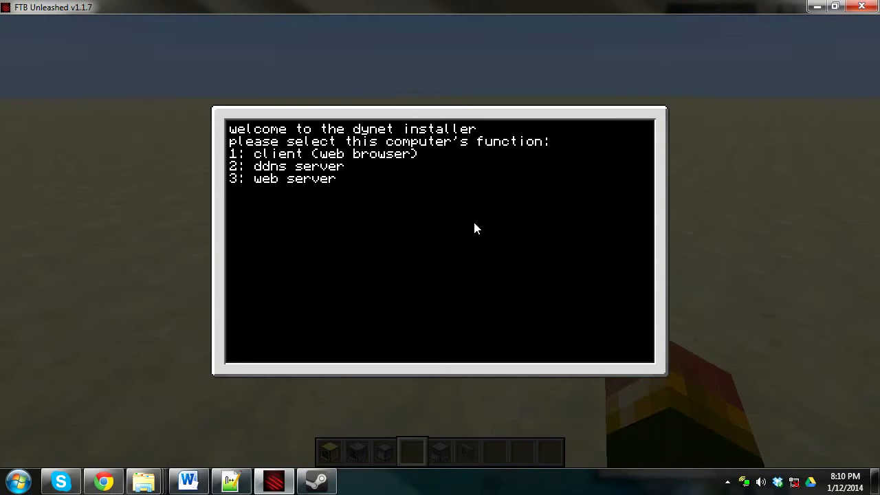
pyautogui.write('2')
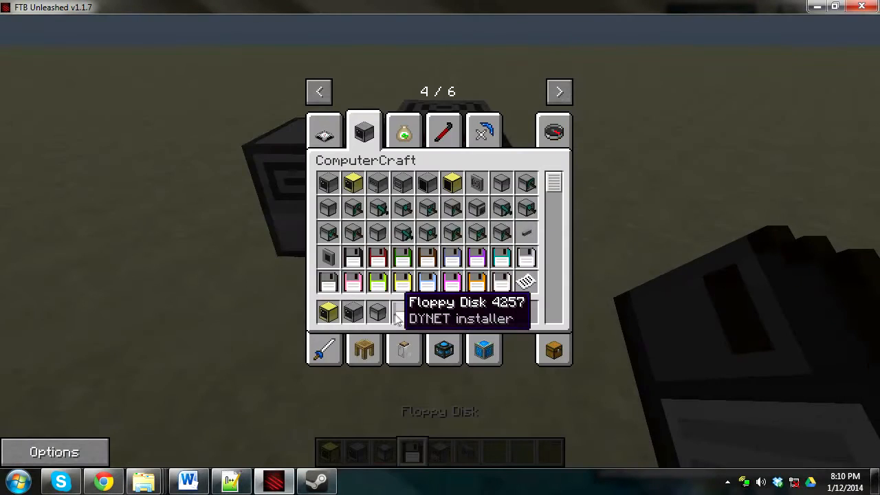
# Leave the inventory carrying the DYNET installer floppy toward the advanced computer
pyautogui.press('Escape')
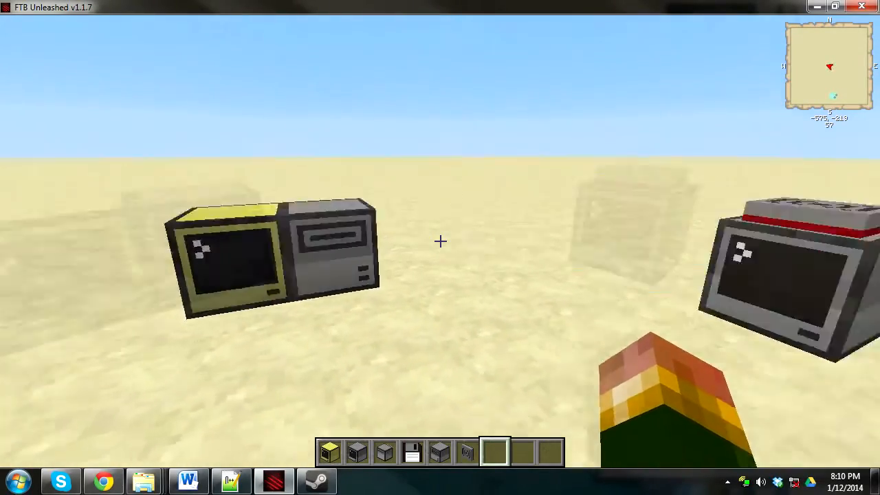
pyautogui.moveTo(440, 241)
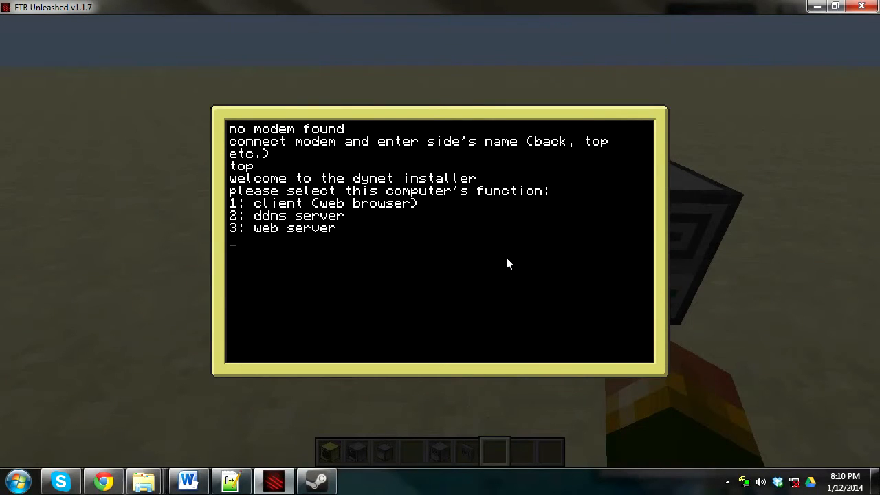
# Choose option 1, client, so the advanced computer runs the DyNet browser, then move to the next computer
pyautogui.write('1')
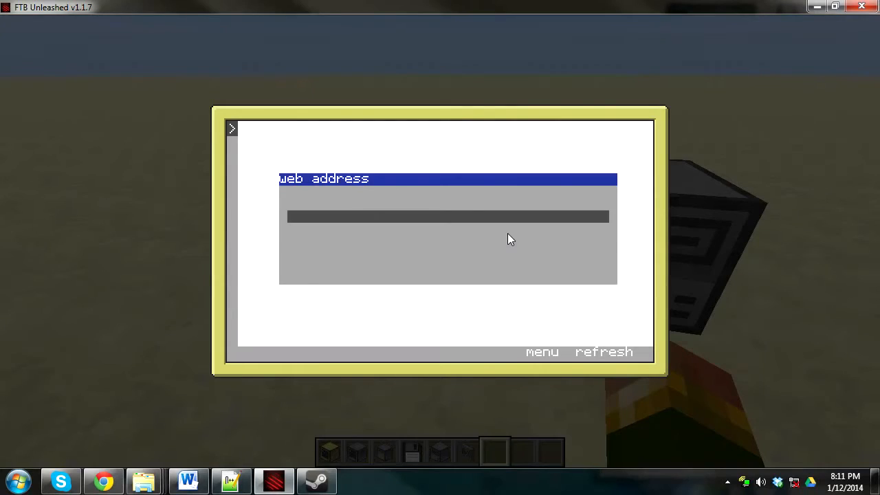
pyautogui.click(447, 217)
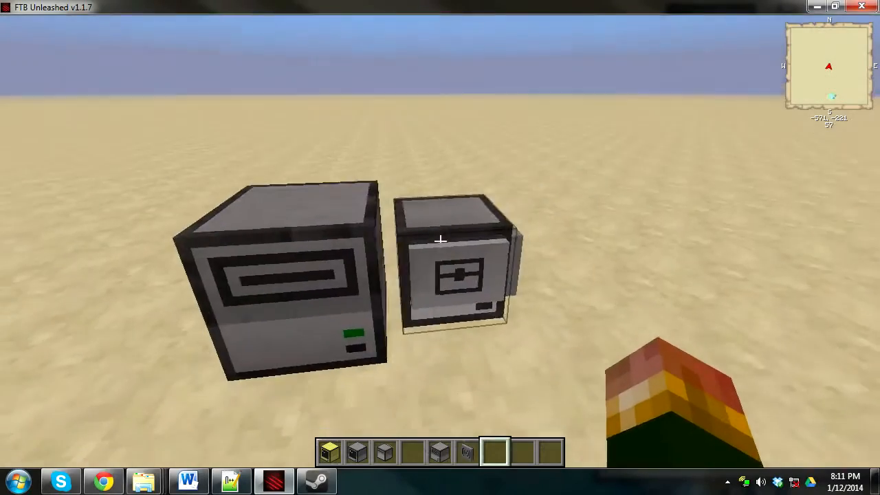
# Choose option 3, web server, on the turtle and enter website name myturtle1.com, starting to remove .com
pyautogui.click(454, 275)
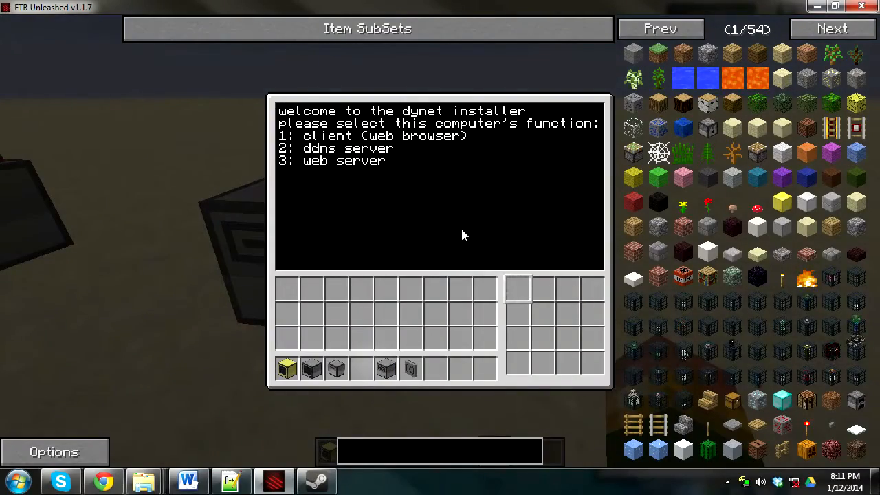
pyautogui.write('3')
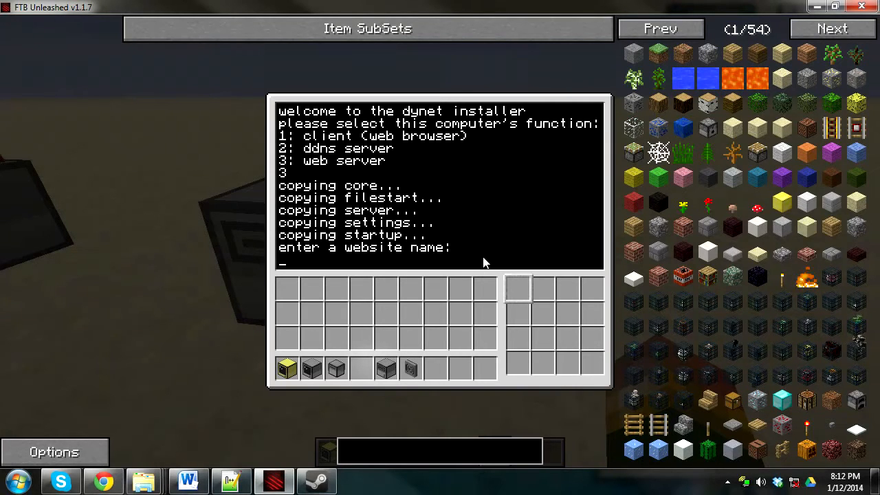
pyautogui.write('myturtle1')
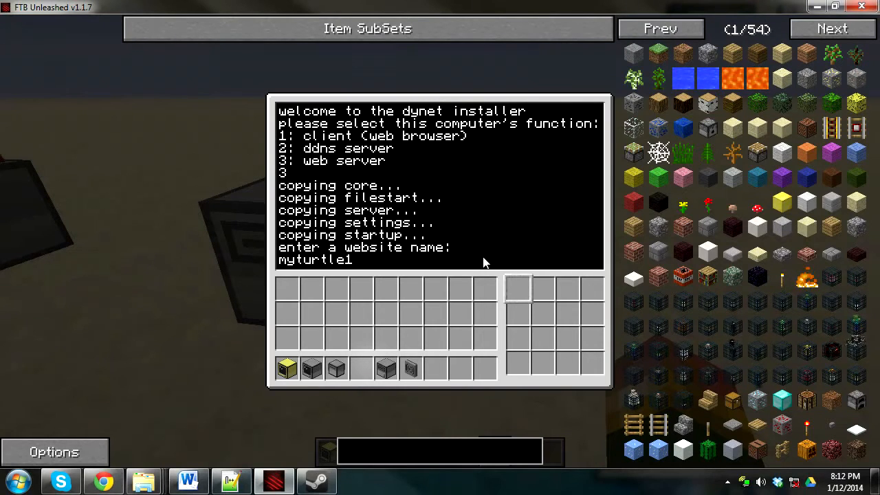
pyautogui.write('.com')
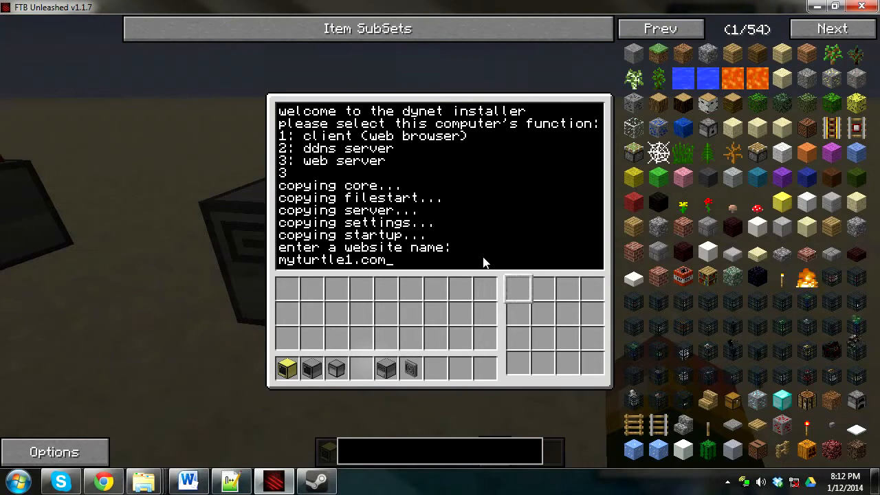
pyautogui.press('BackSpace')
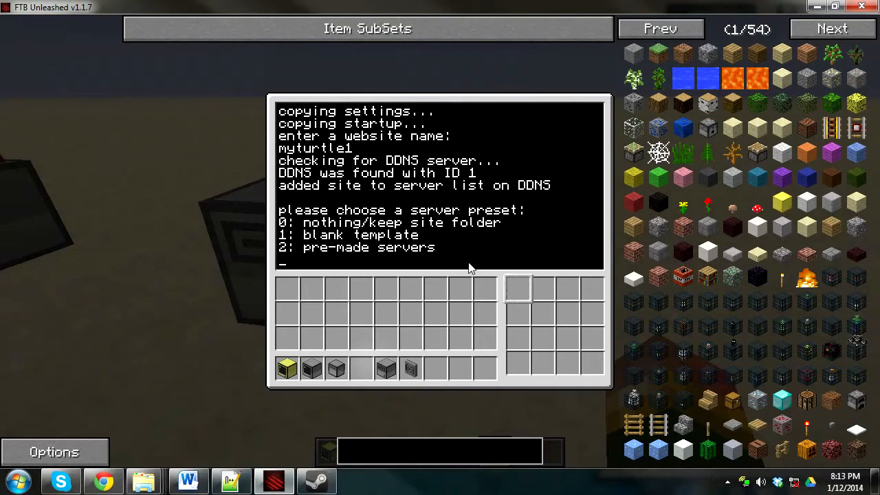
# Pick preset 1, blank template, completing the myturtle1 web server install, and close its screen
pyautogui.write('1')
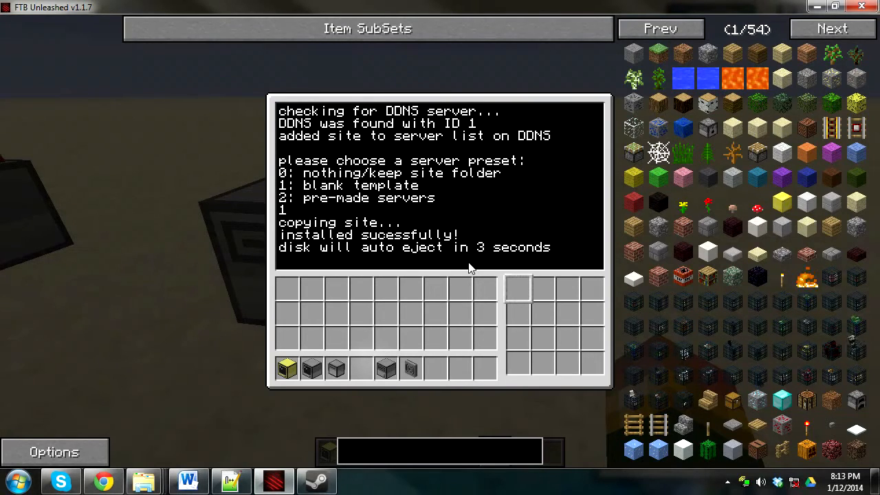
pyautogui.press('Escape')
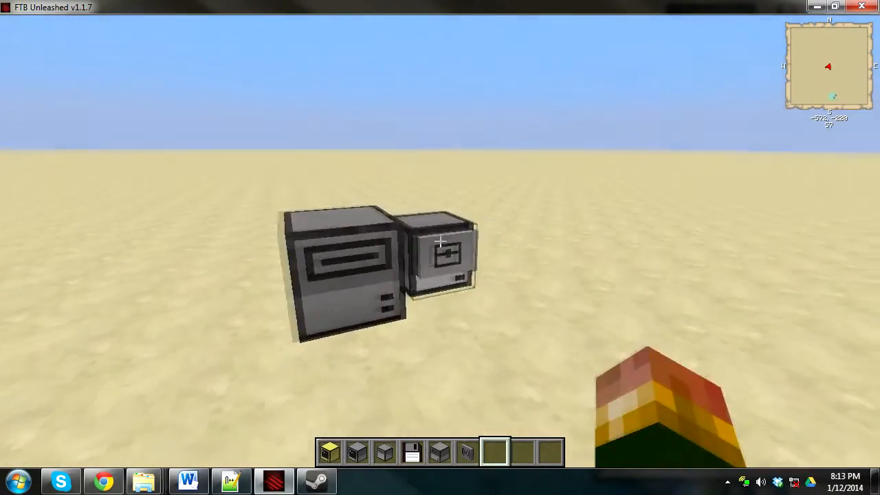
pyautogui.moveTo(440, 240)
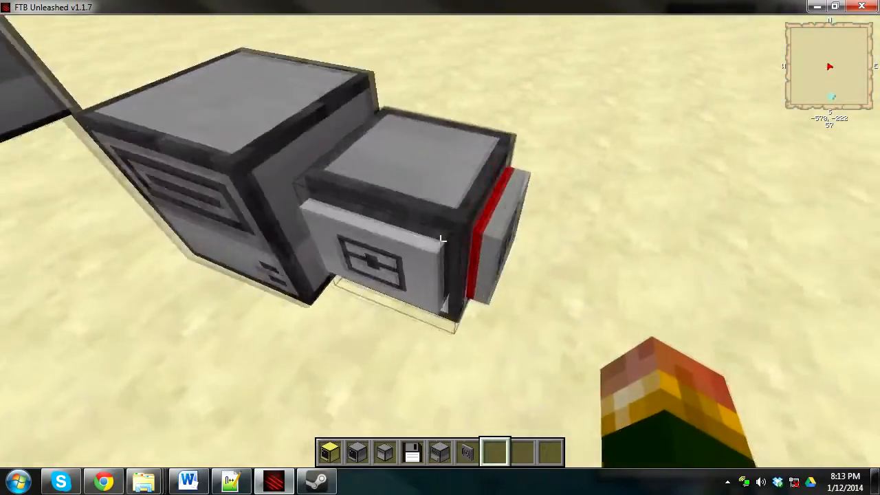
pyautogui.moveTo(440, 241)
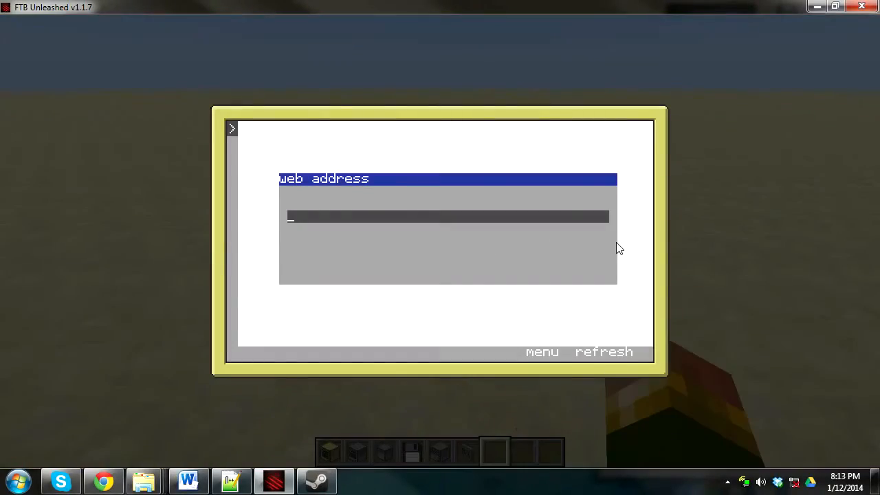
# Enter web address myturtle1 in the client browser to request the turtle's page
pyautogui.write('my')
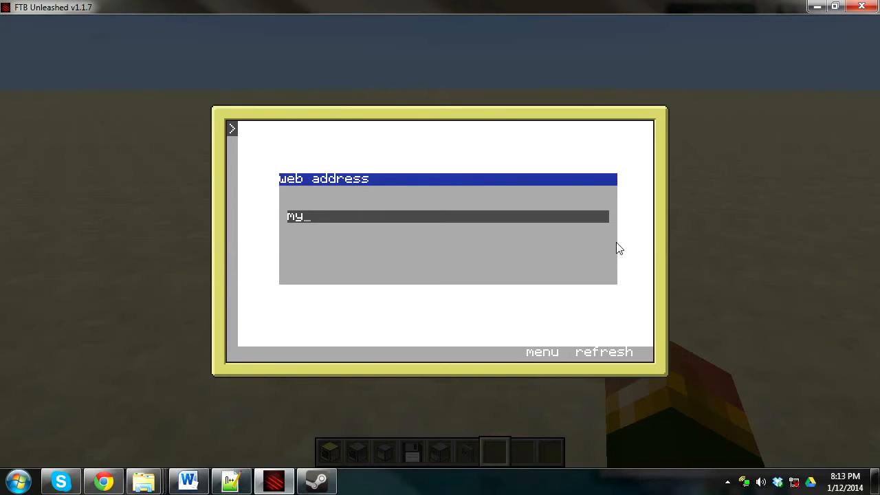
pyautogui.write('turtle1')
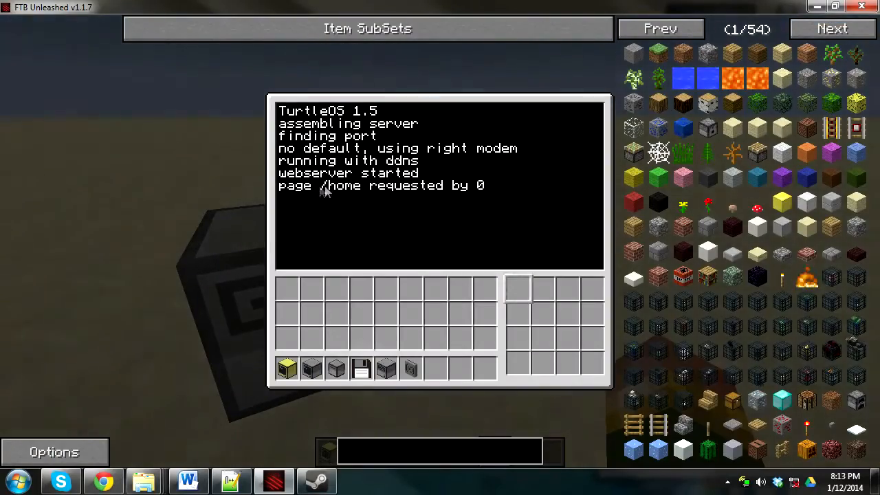
# Review the DDNS server log showing myturtle1 registered and resolved to ID 2 for computer 0, then return to the world
pyautogui.press('Escape')
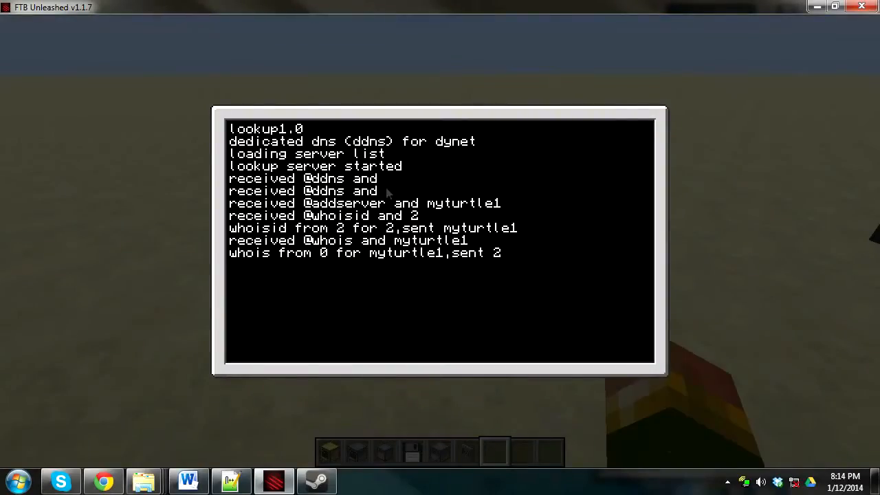
pyautogui.press('Escape')
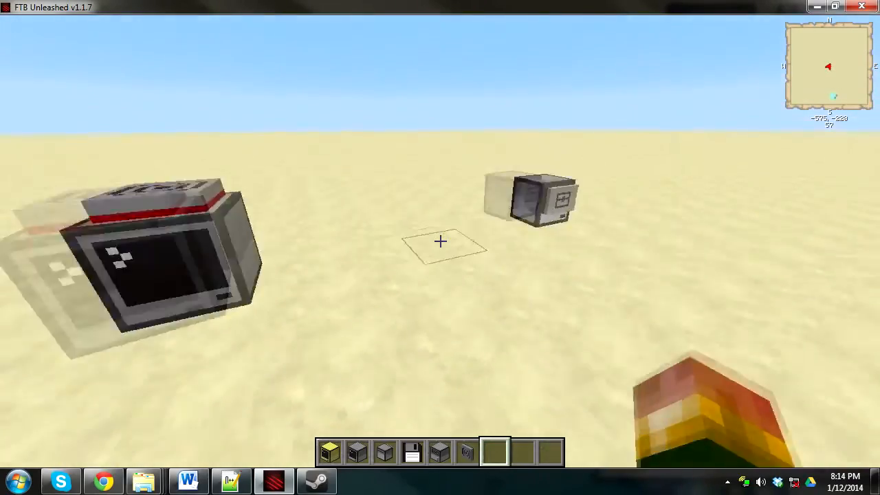
pyautogui.moveTo(440, 241)
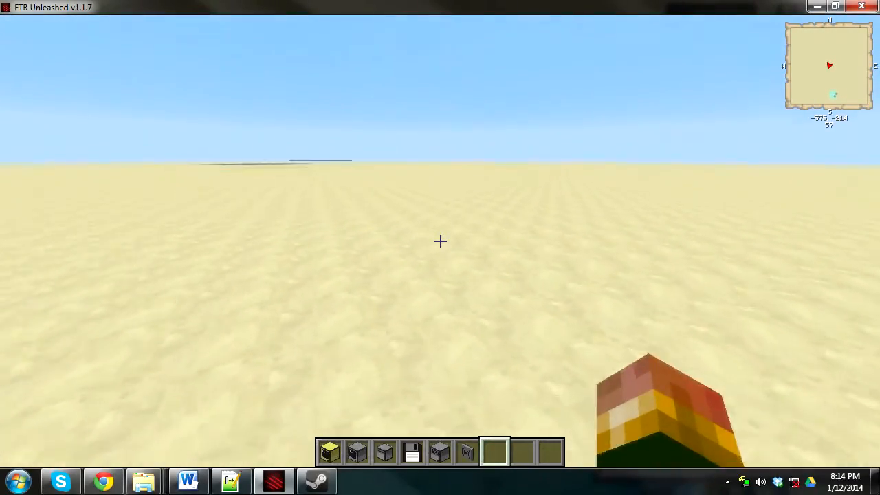